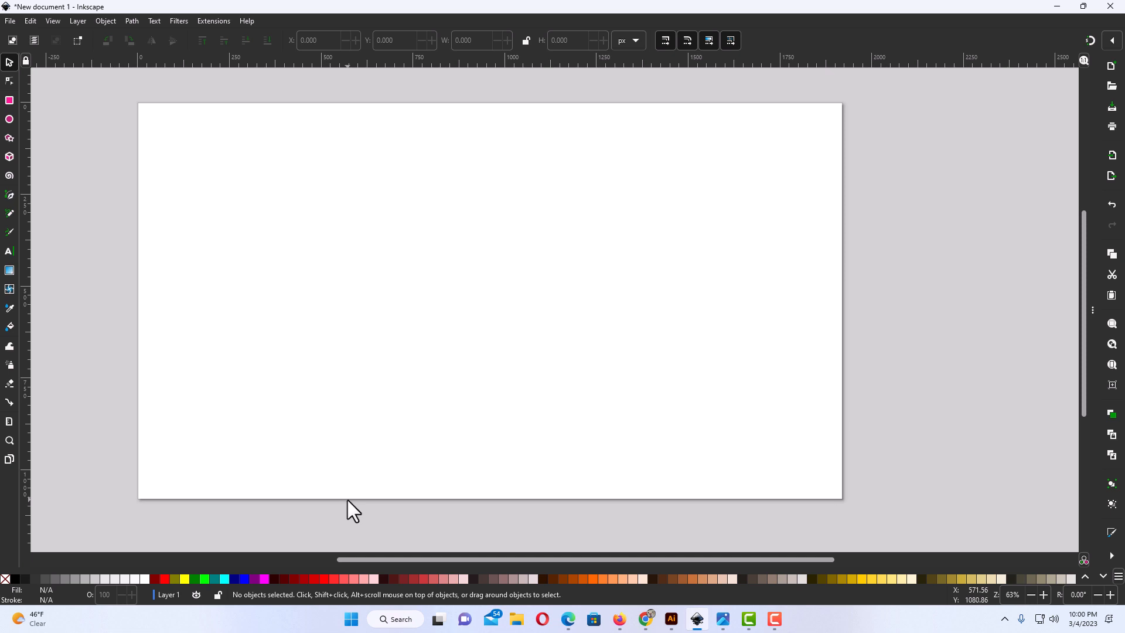
pyautogui.moveTo(260, 170)
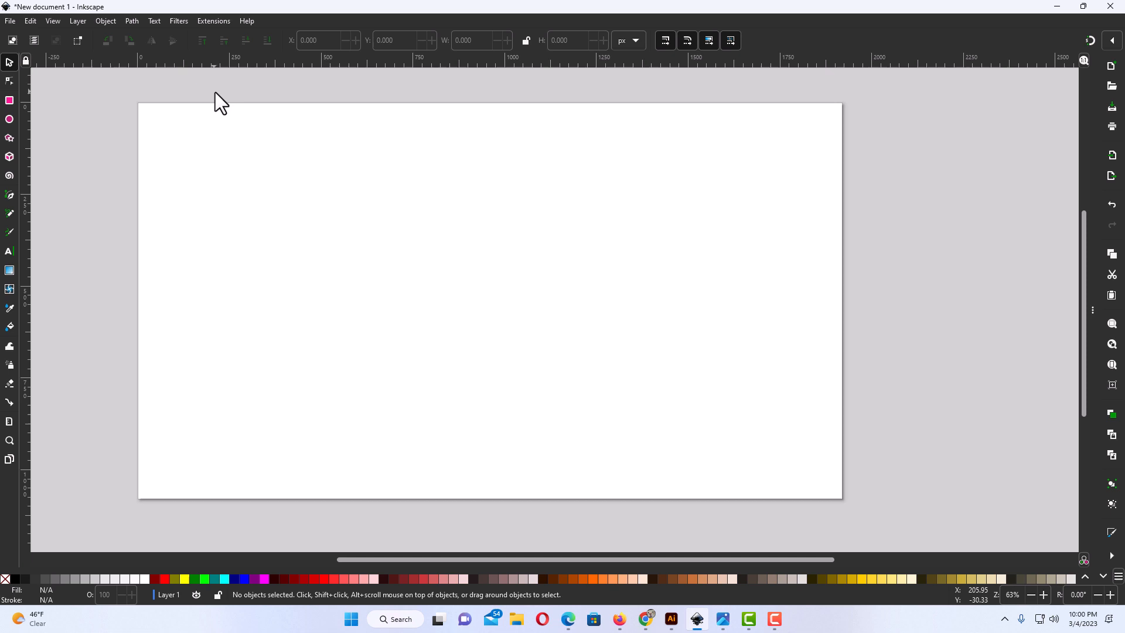
pyautogui.moveTo(223, 103)
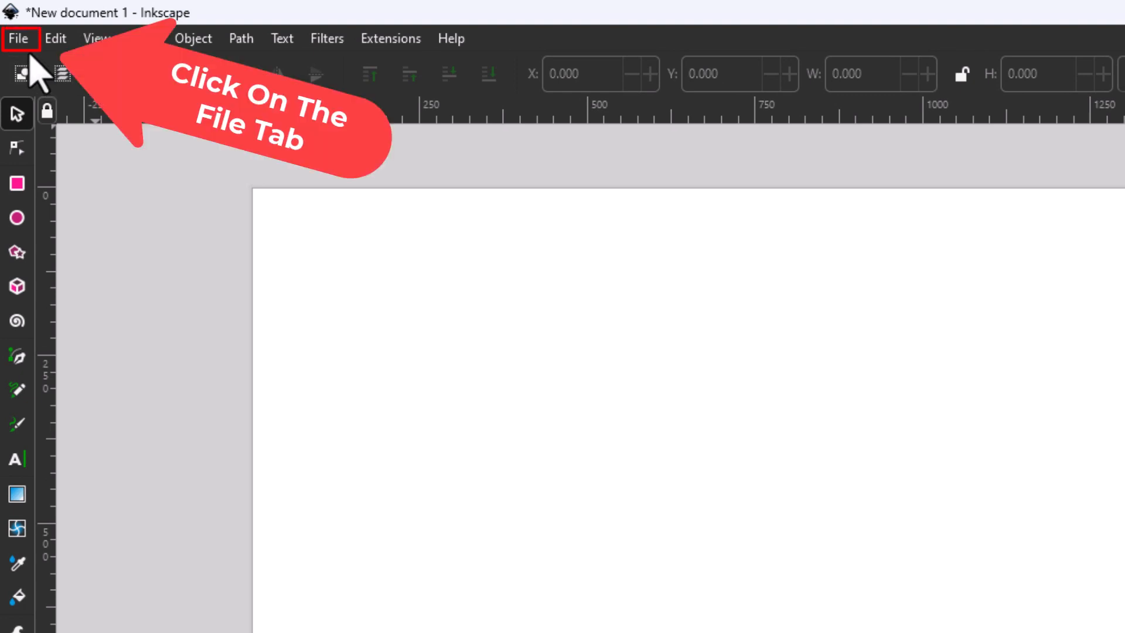
# Open Inkscape's File menu.
pyautogui.click(18, 38)
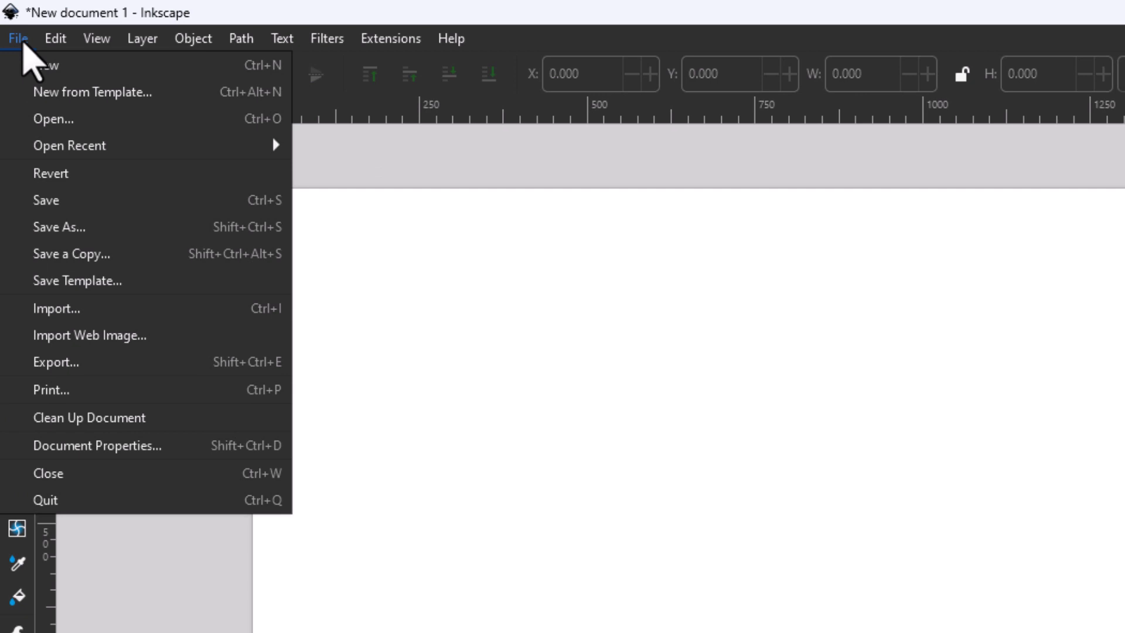
pyautogui.moveTo(64, 118)
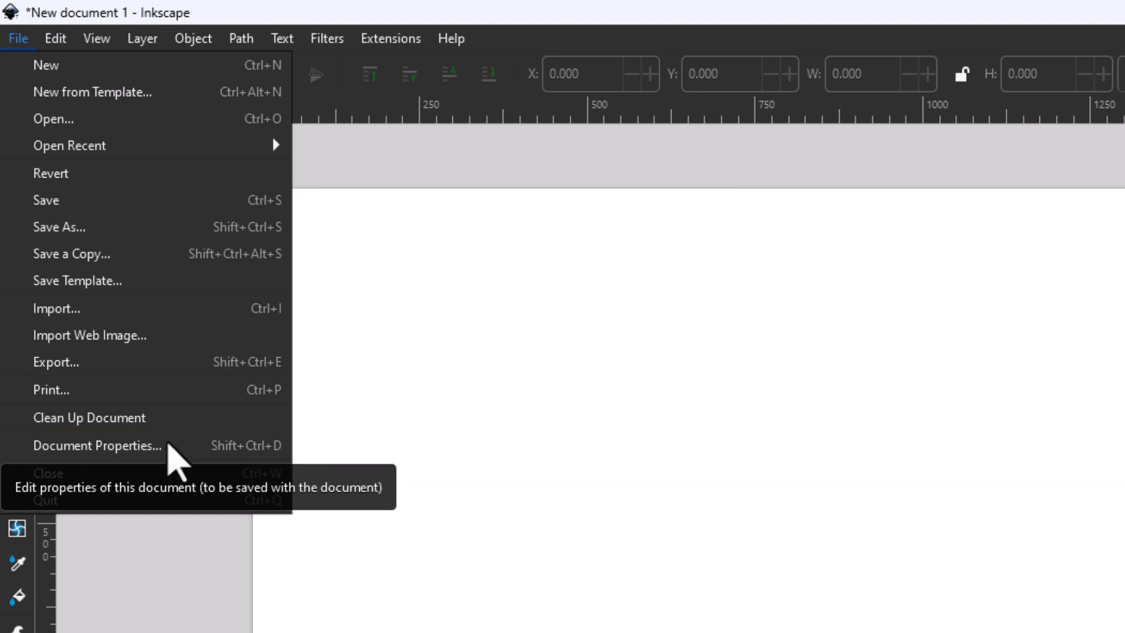
# Open Document Properties and set the display units to mm.
pyautogui.click(97, 446)
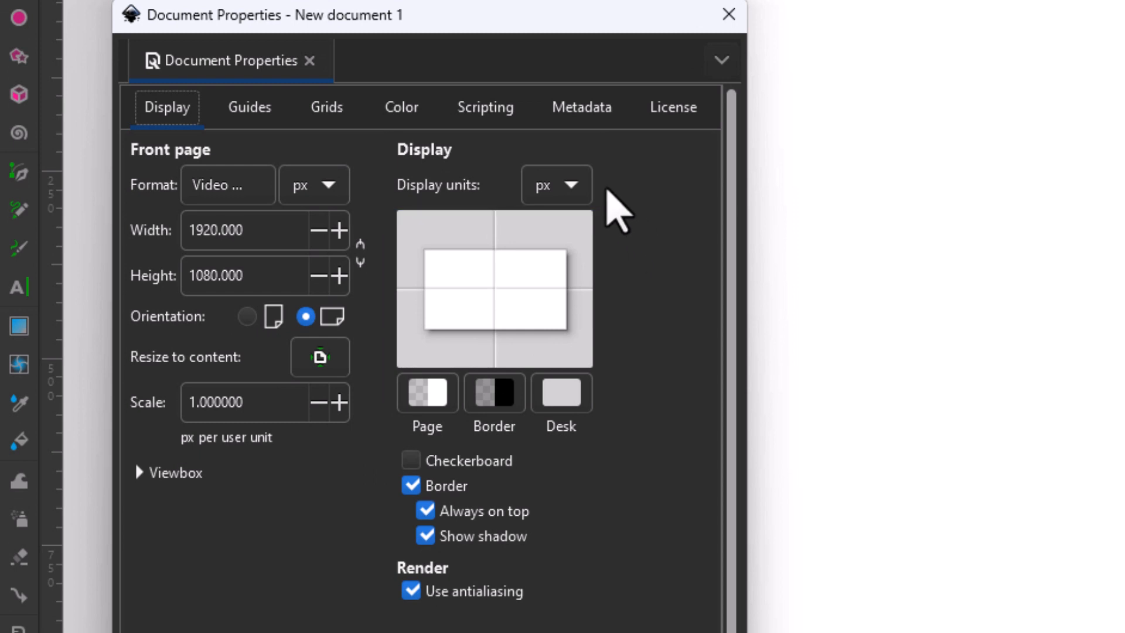
pyautogui.click(556, 185)
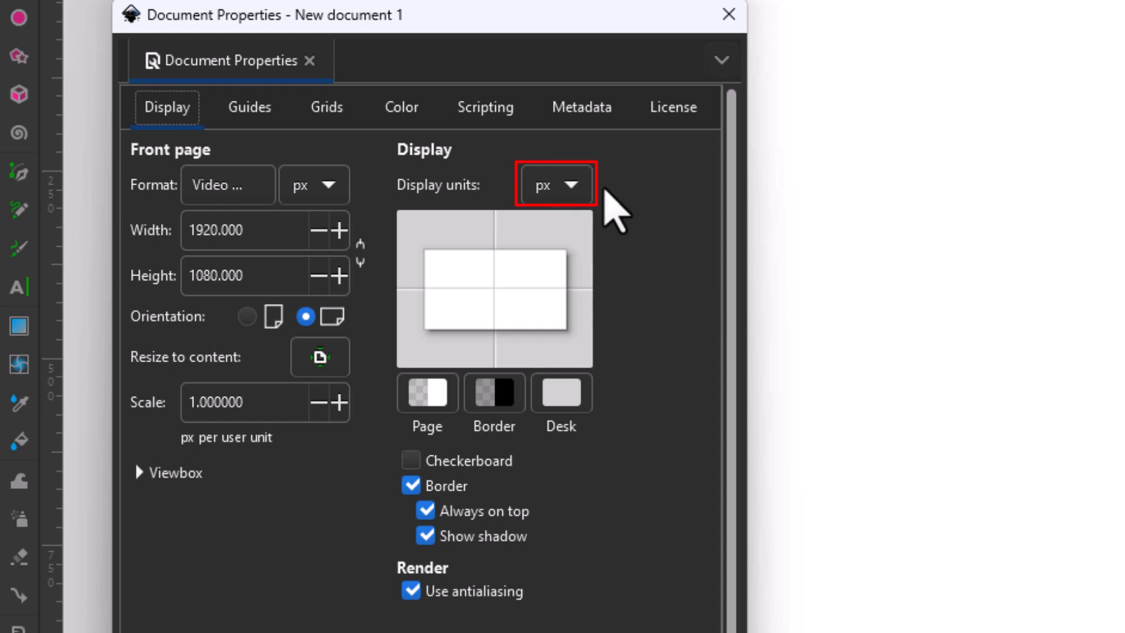
pyautogui.moveTo(556, 185)
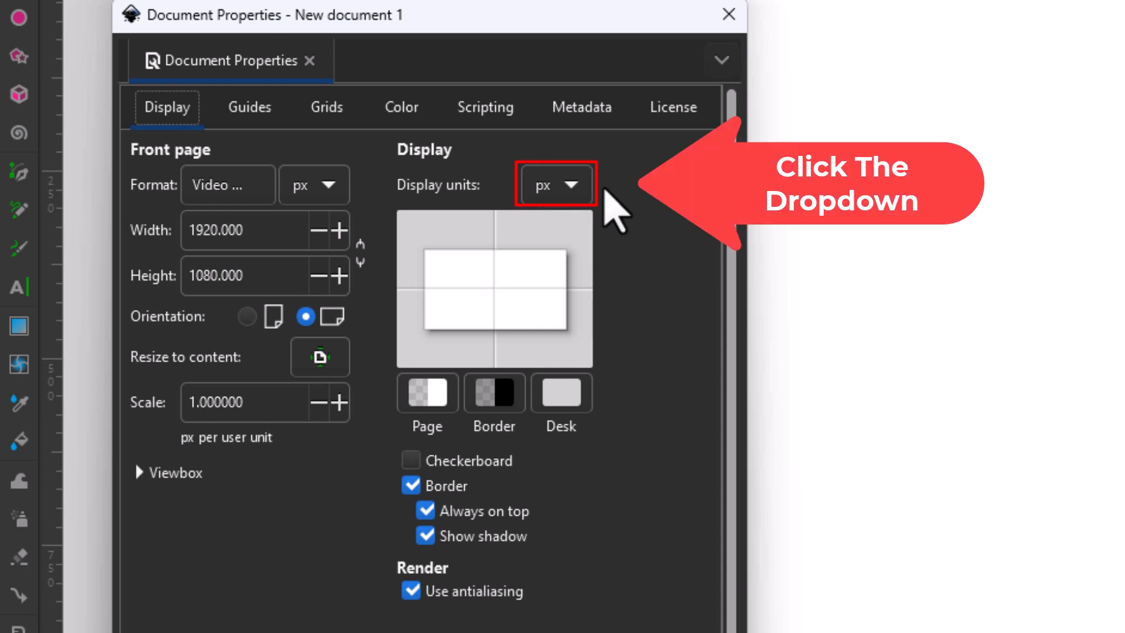
pyautogui.click(556, 184)
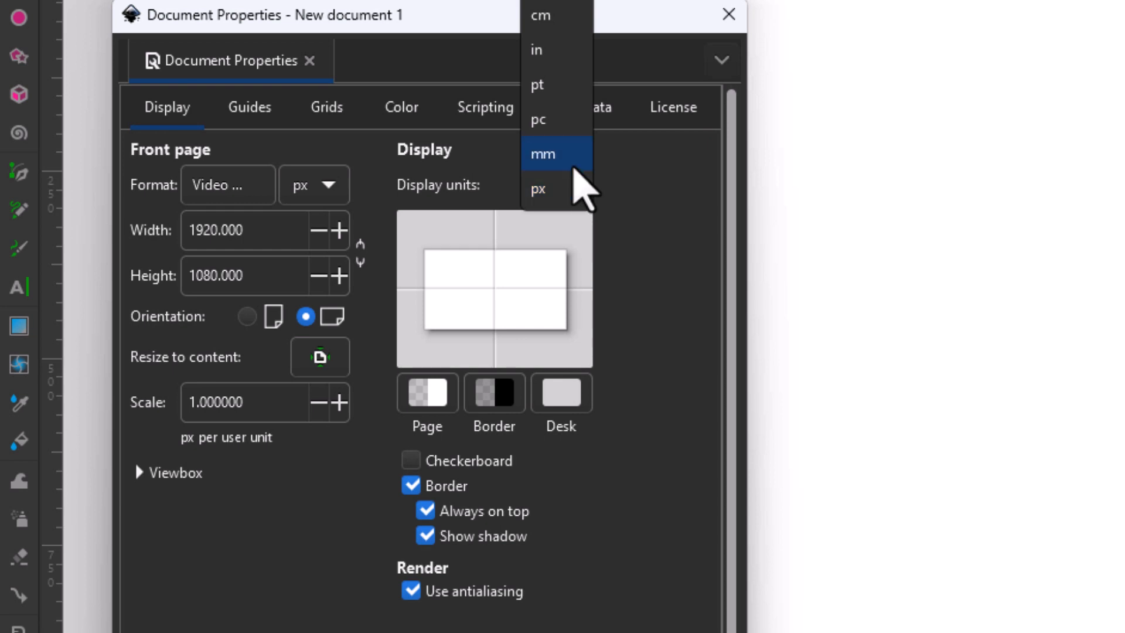
pyautogui.moveTo(536, 48)
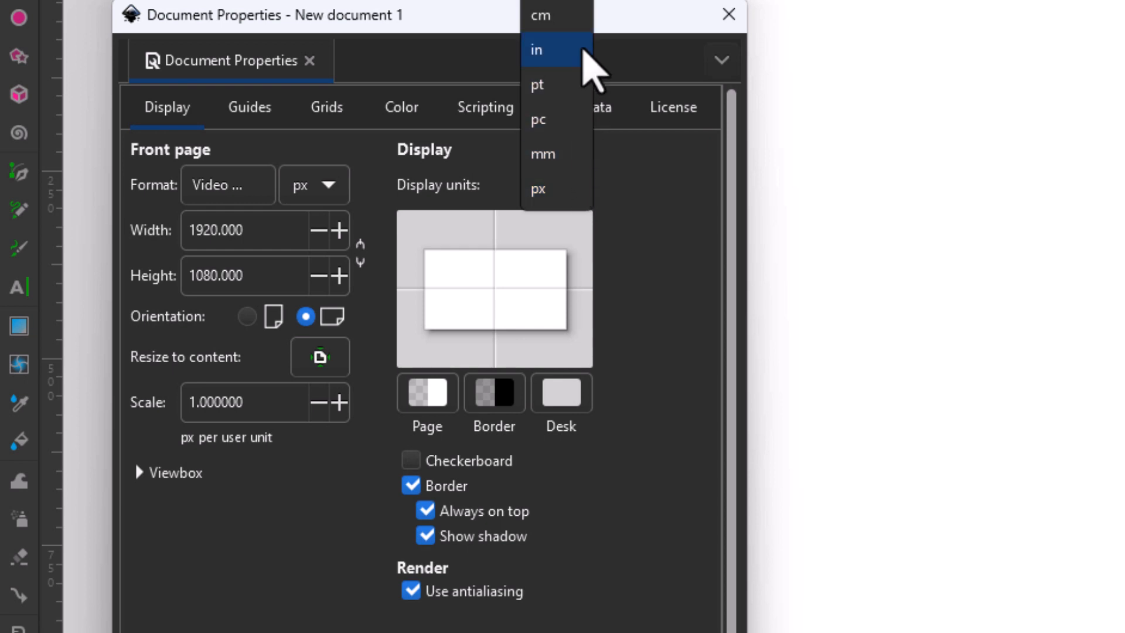
pyautogui.moveTo(574, 79)
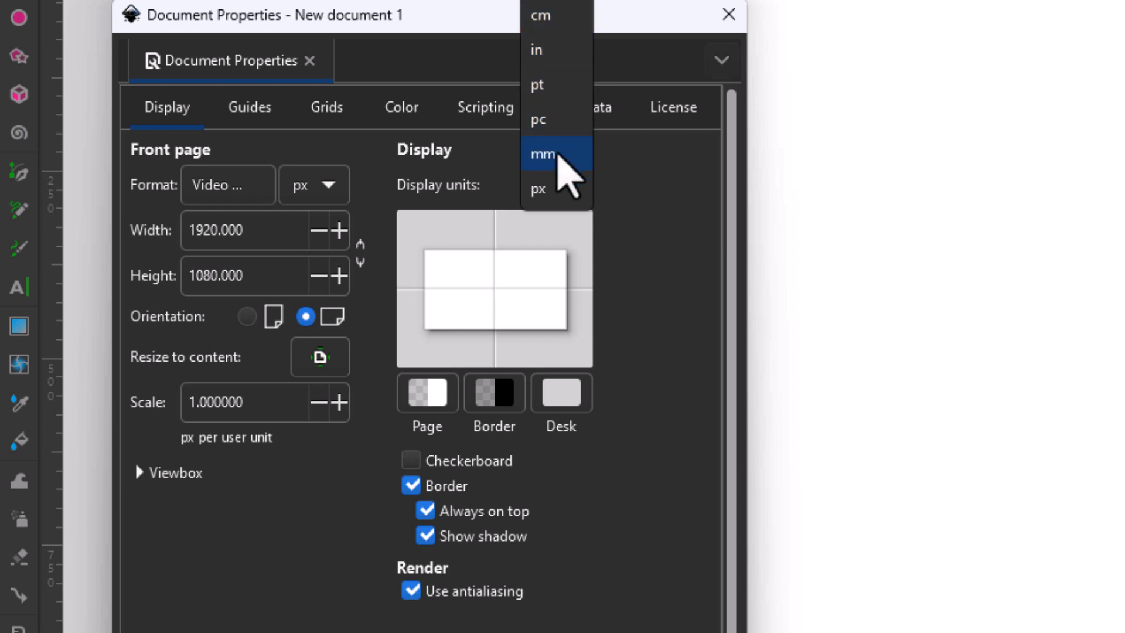
pyautogui.moveTo(566, 129)
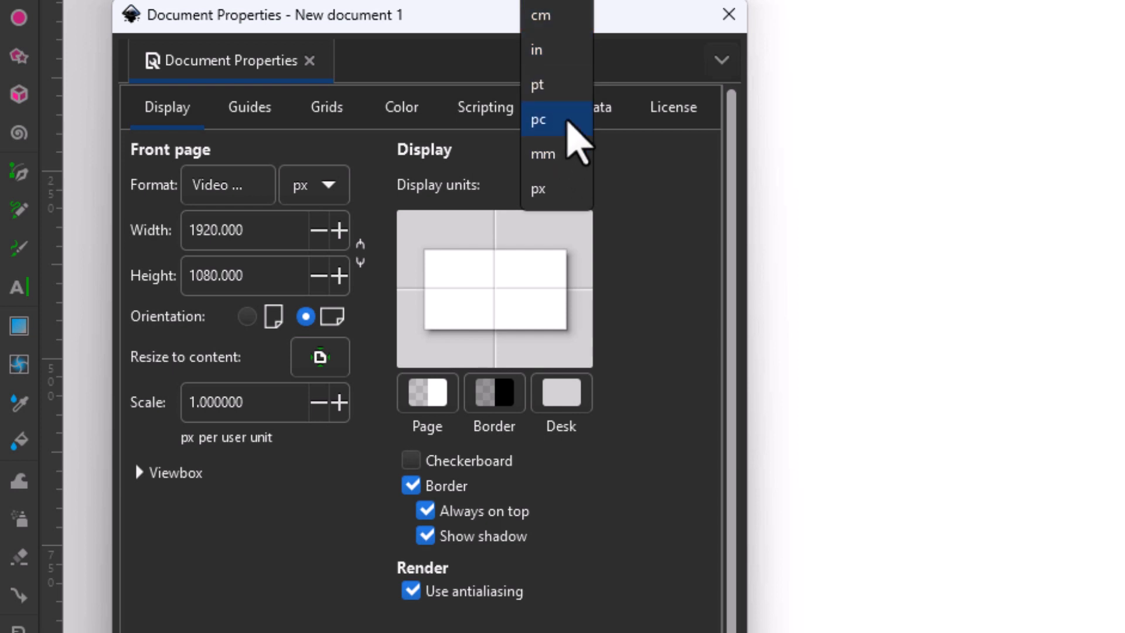
pyautogui.moveTo(566, 153)
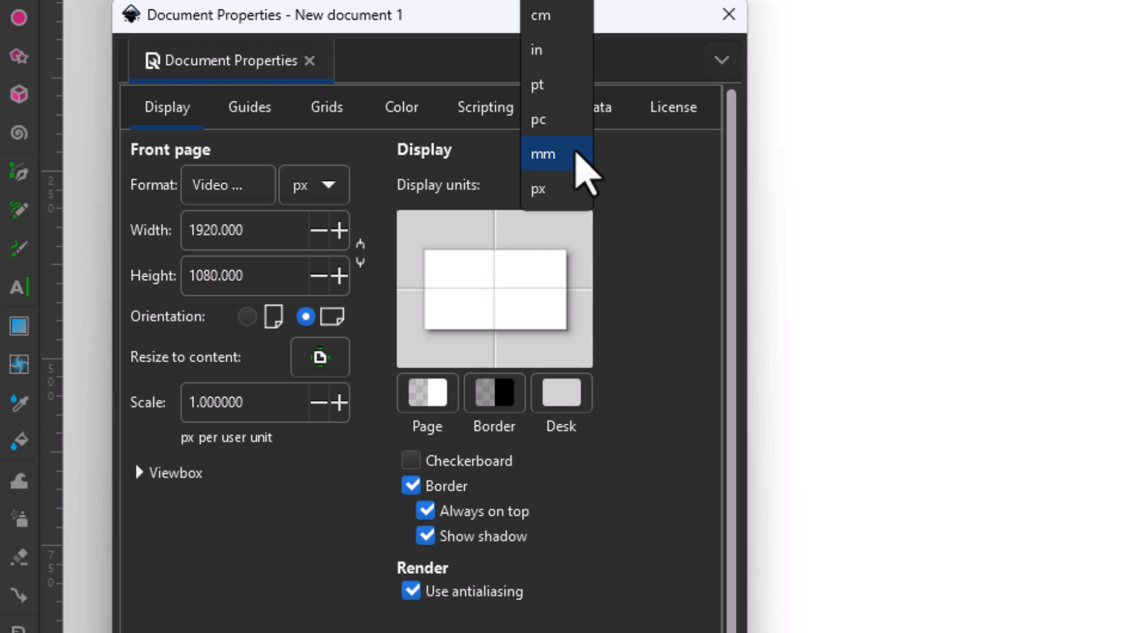
pyautogui.click(544, 154)
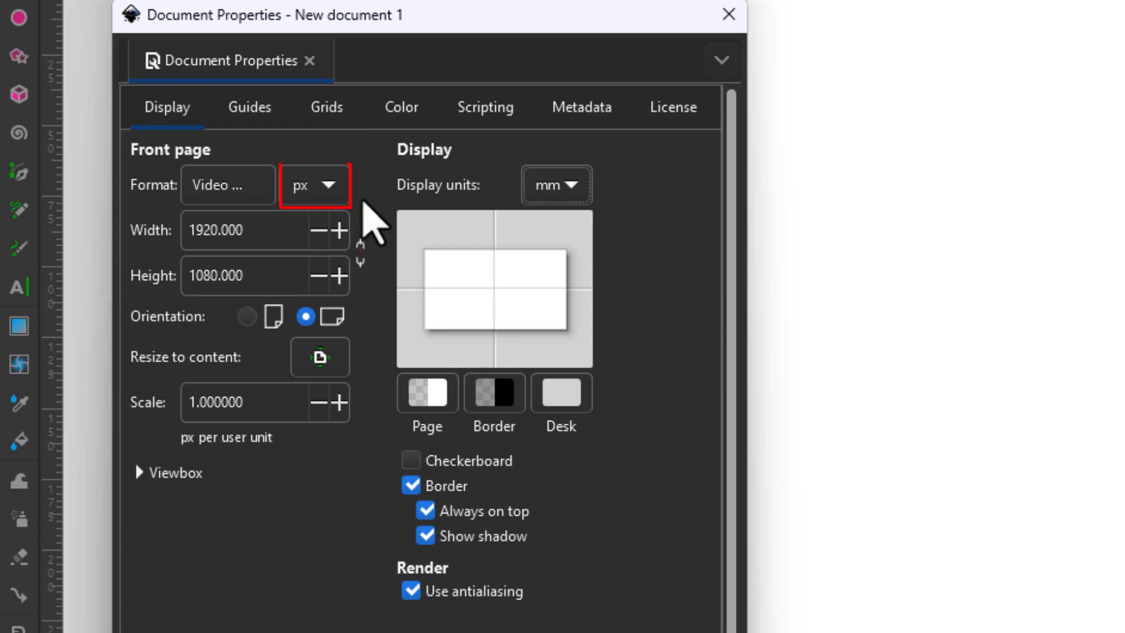
# Set the page format units to mm, giving a 508 × 285.75 mm page.
pyautogui.click(313, 184)
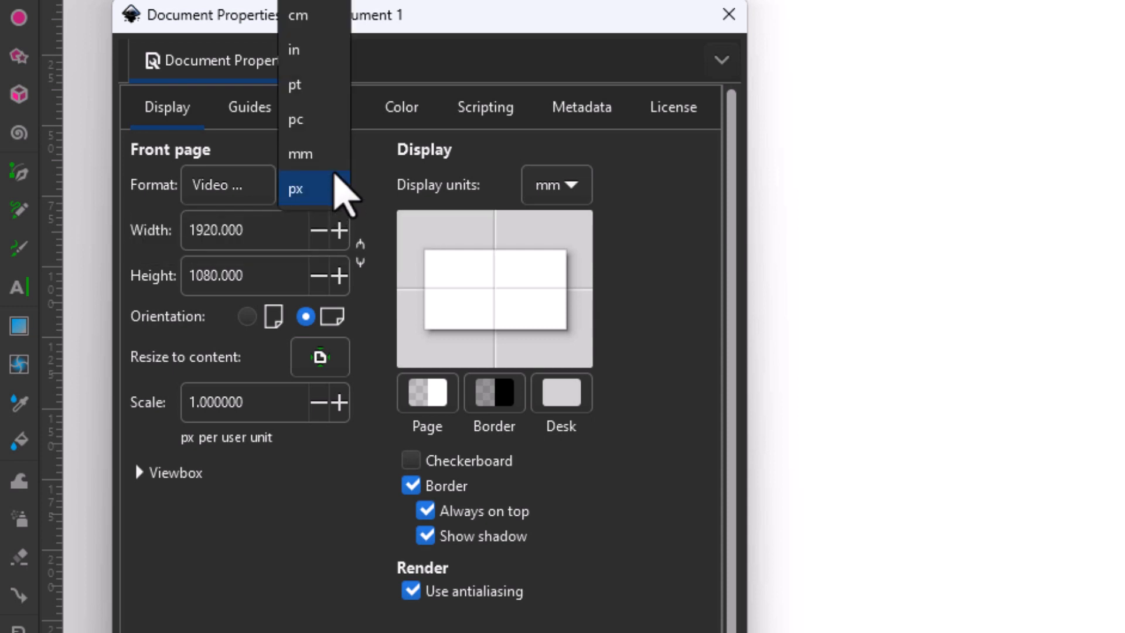
pyautogui.moveTo(309, 153)
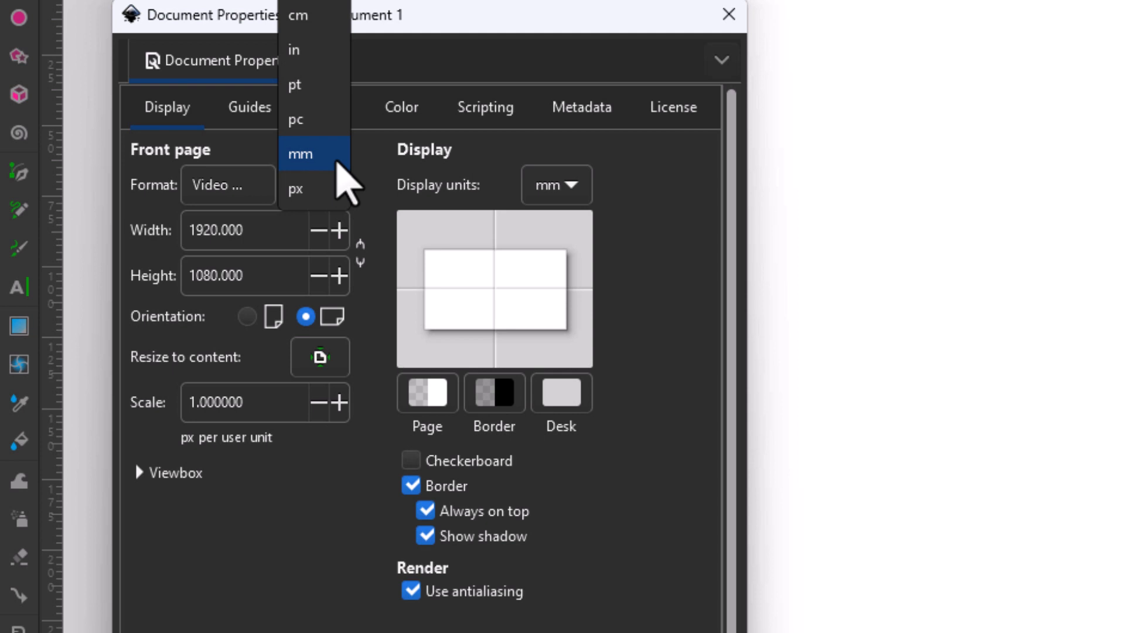
pyautogui.click(300, 153)
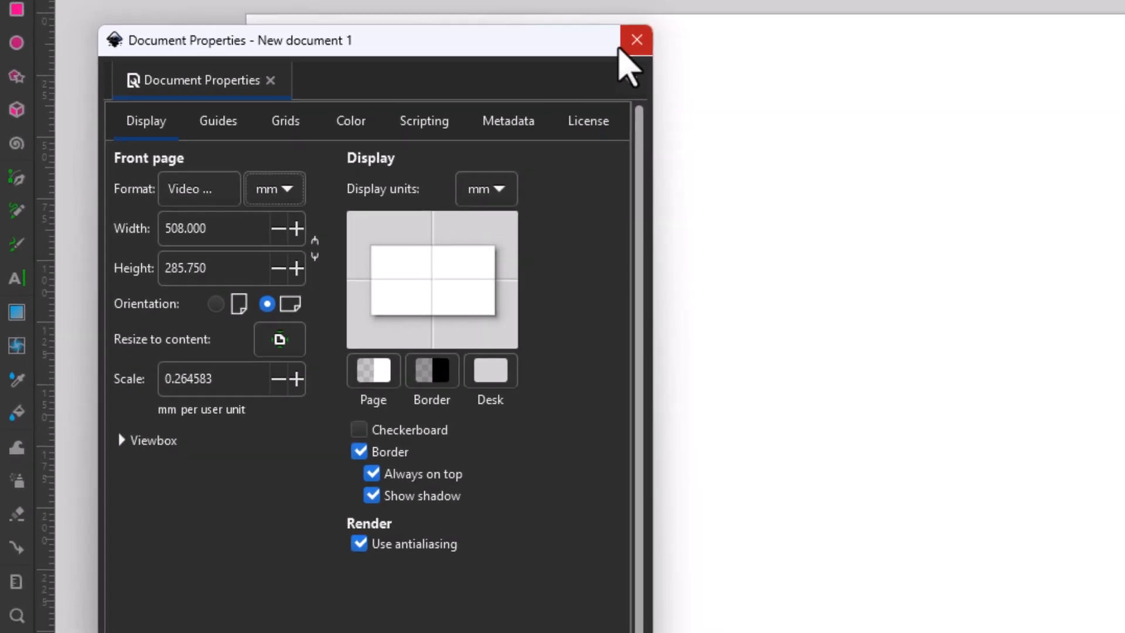
# Close the Document Properties window.
pyautogui.click(634, 39)
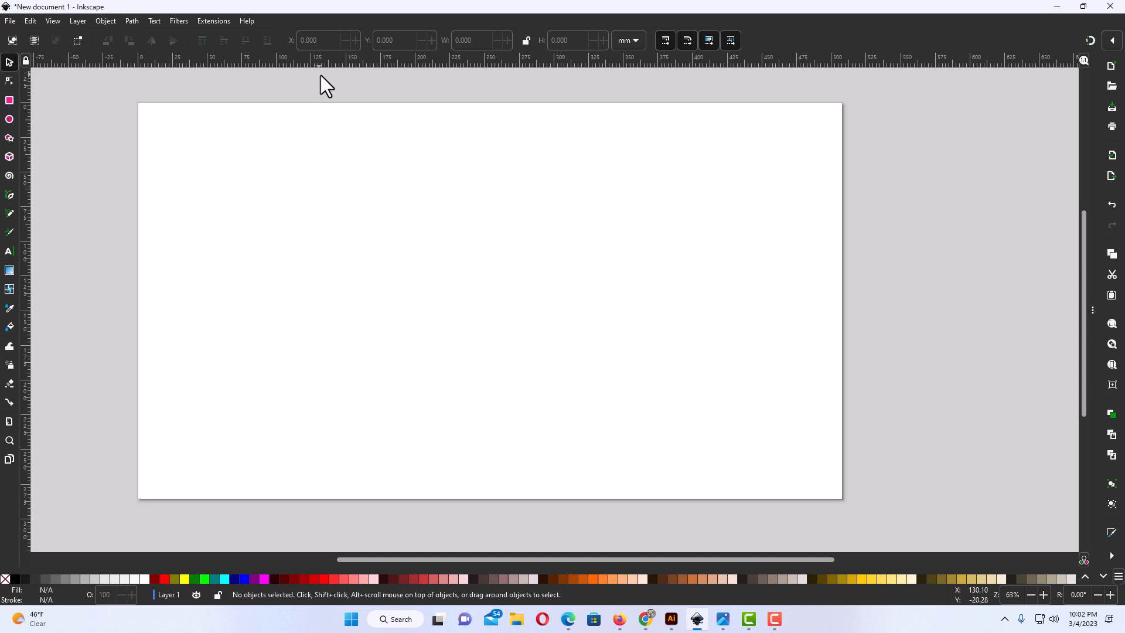
pyautogui.moveTo(180, 157)
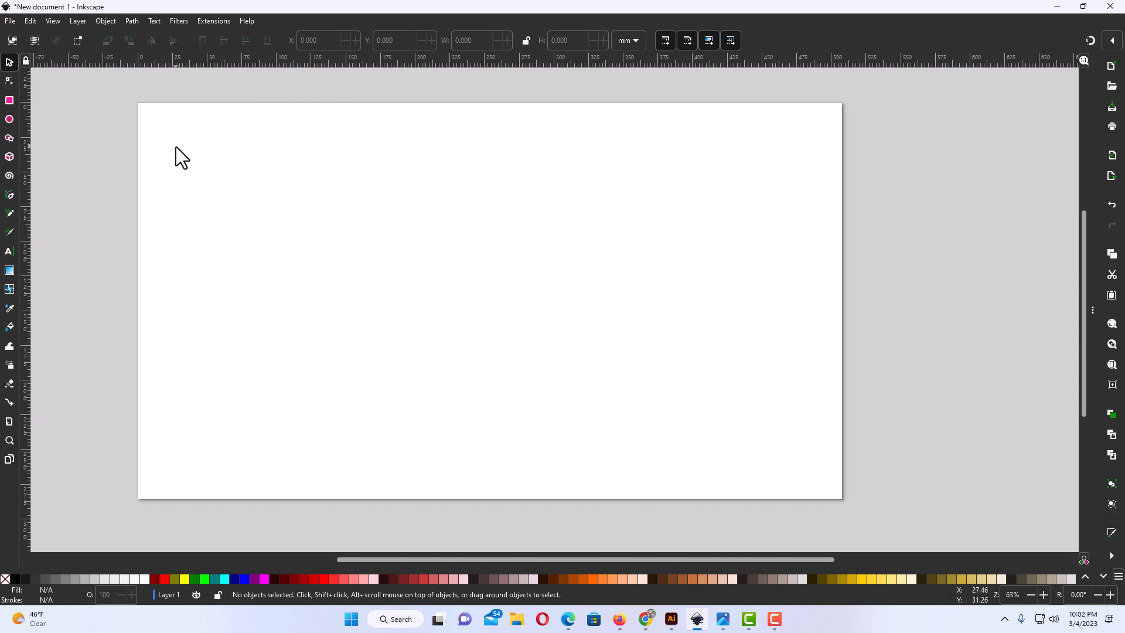